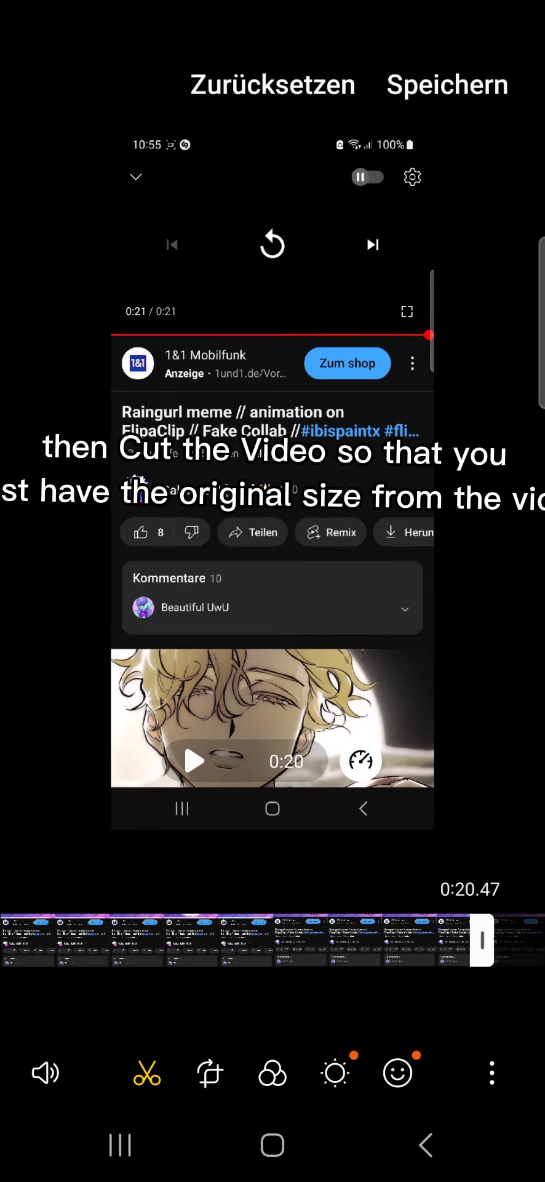
Trim the screen recording's end to match the Raingurl meme video's length
drag(482, 940, 37, 940)
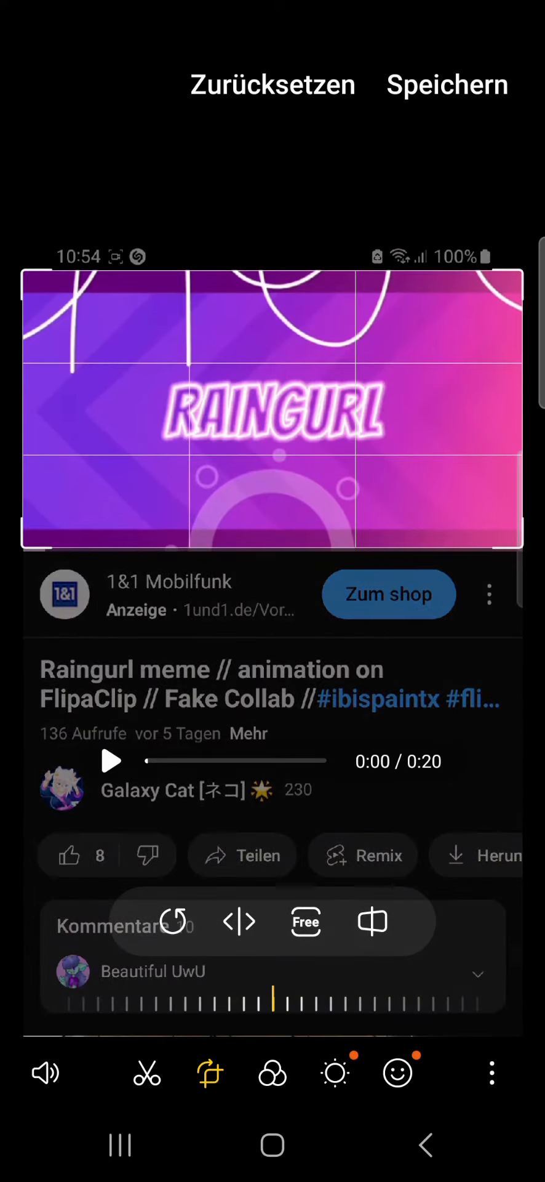
Crop the recording to the Raingurl video frame and save it with Speichern
click(448, 83)
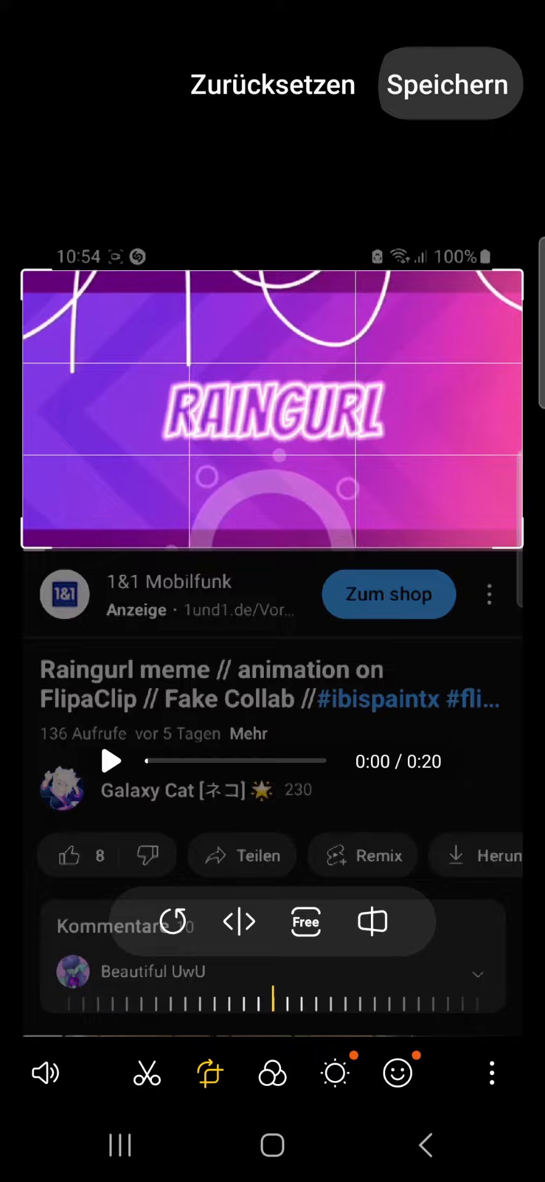
click(449, 83)
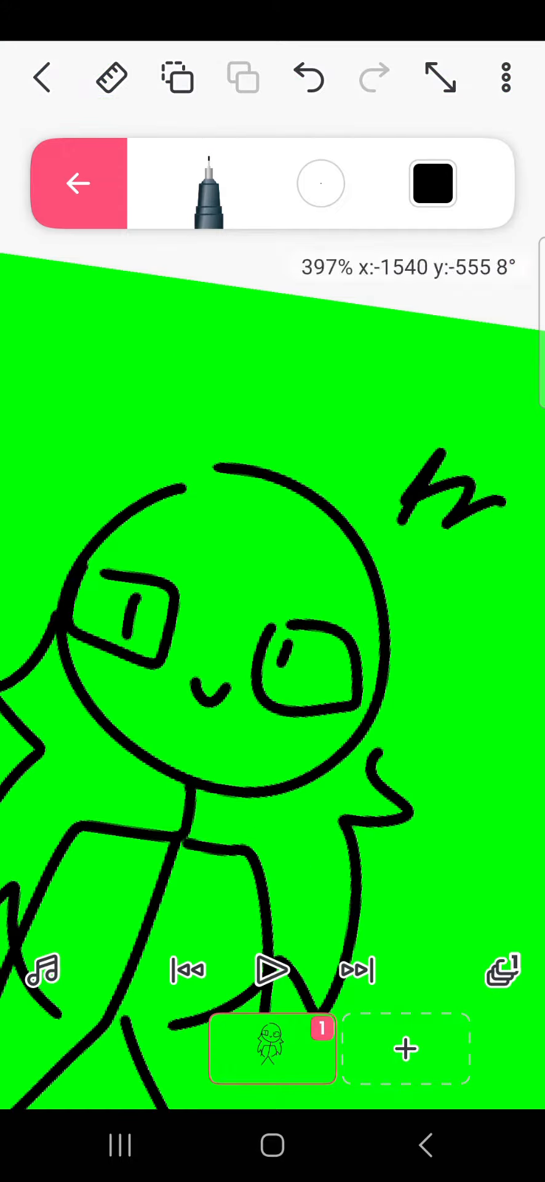
Open the FlipaClip project showing the black-line character on green
click(405, 1047)
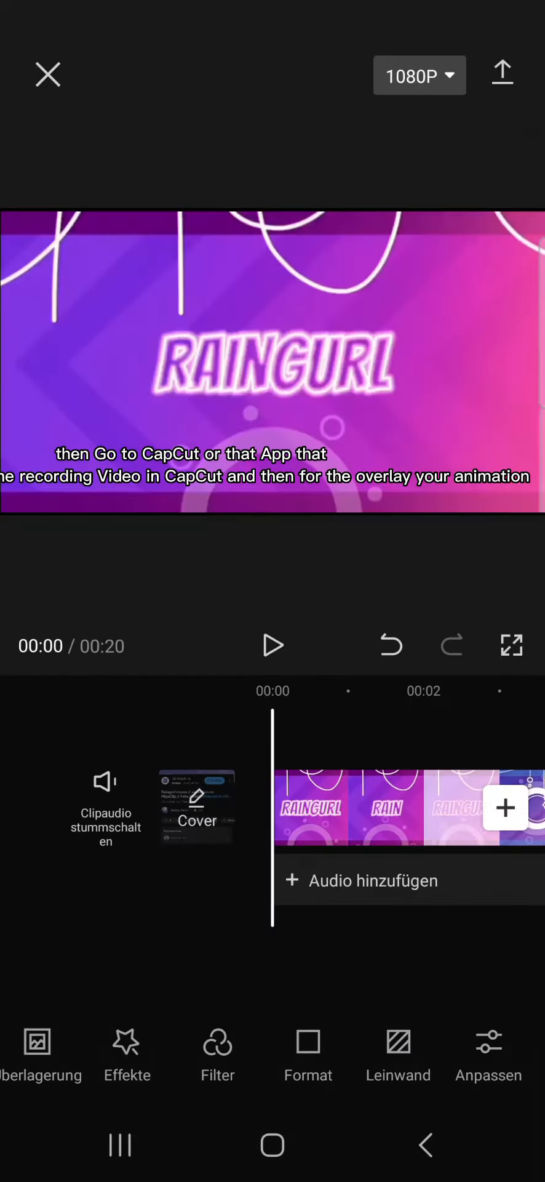
Add the green-screen animation as an overlay and open its Chroma-Key settings
click(38, 1055)
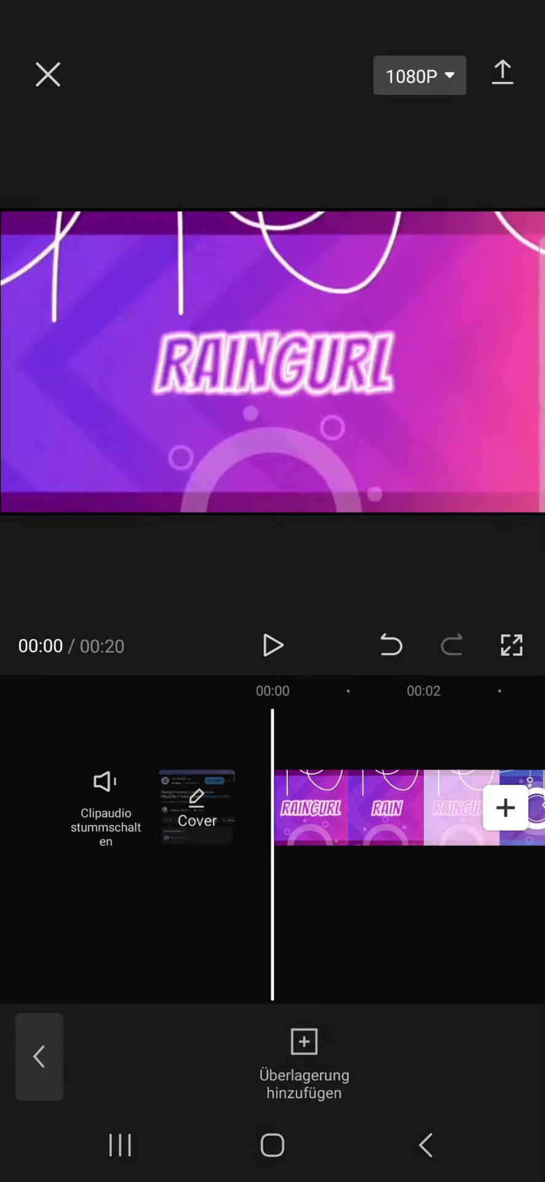
click(272, 645)
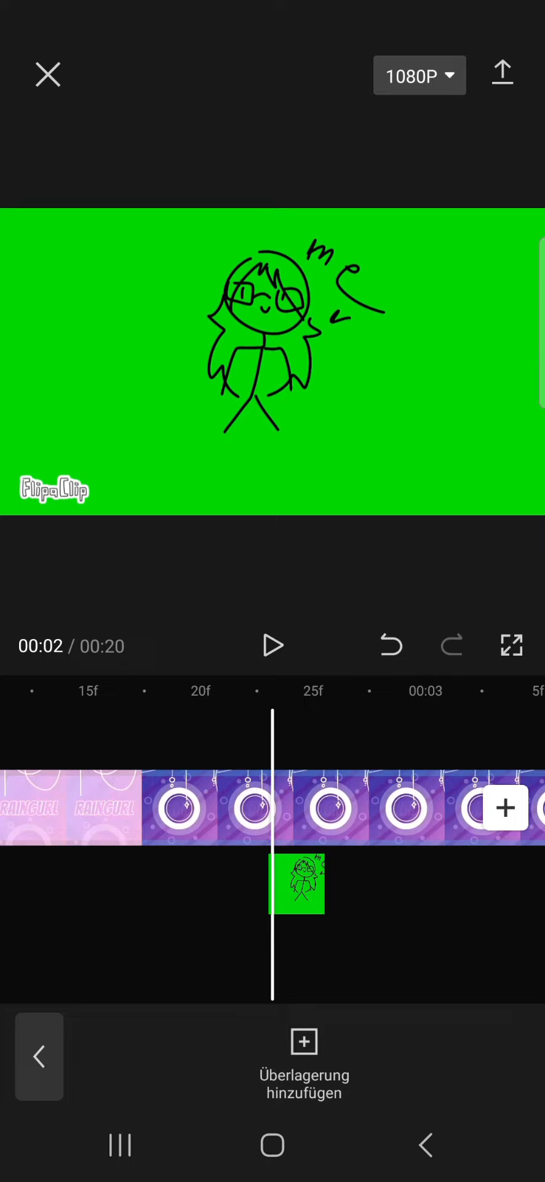
click(298, 883)
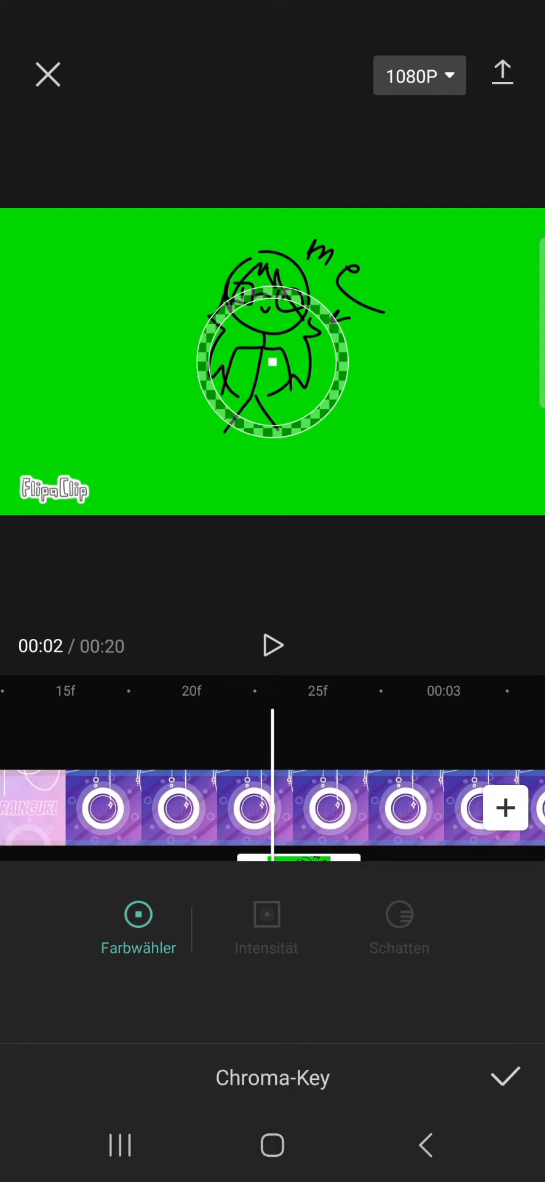
Set the chroma-key Intensität to 21 and confirm to key out the green
click(266, 914)
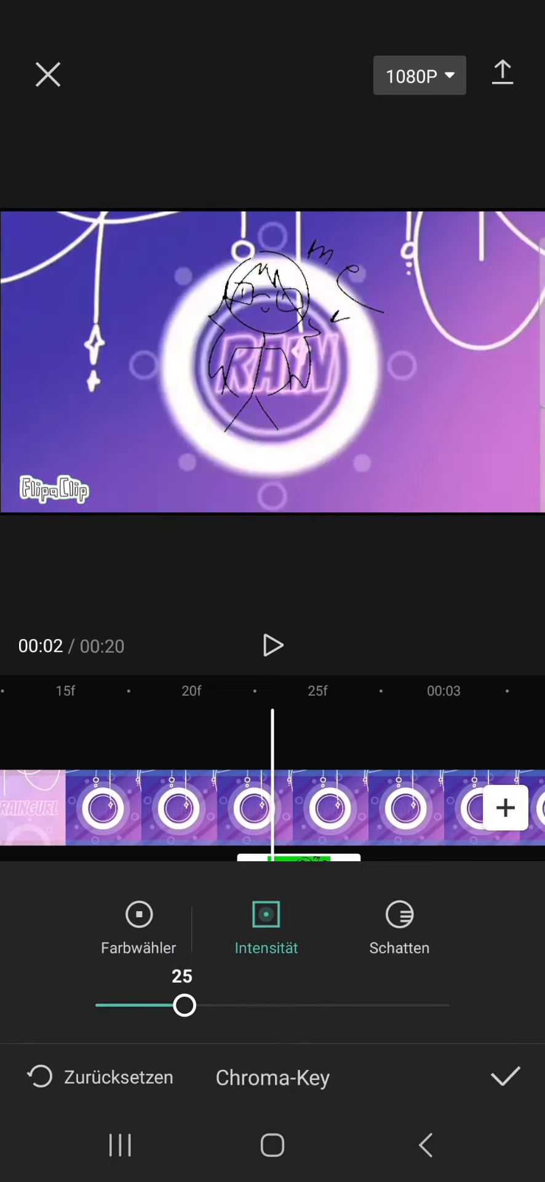
drag(183, 1006, 386, 1005)
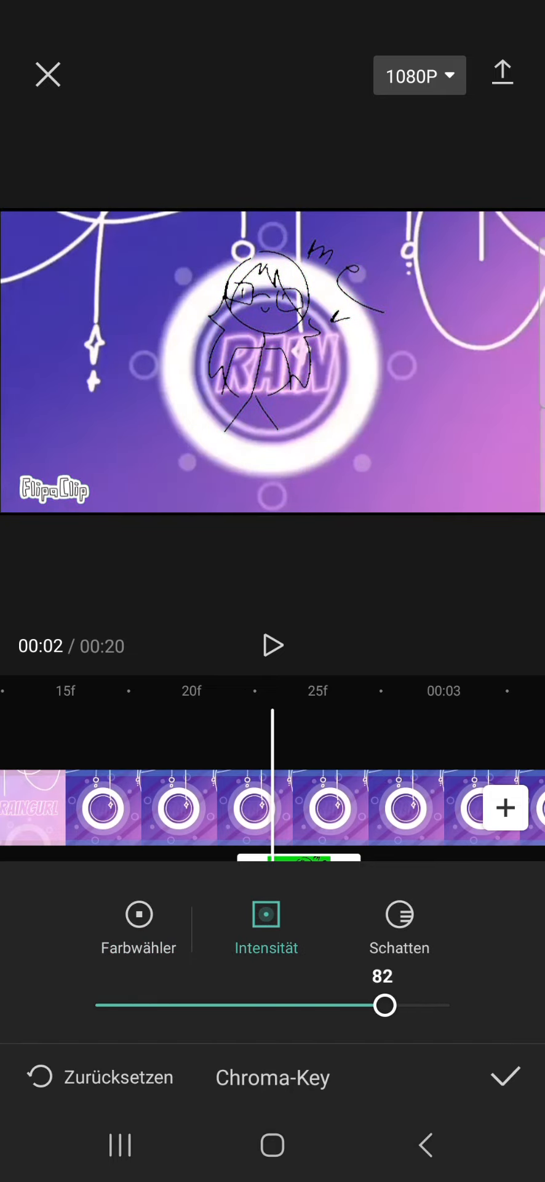
drag(384, 1005, 171, 1005)
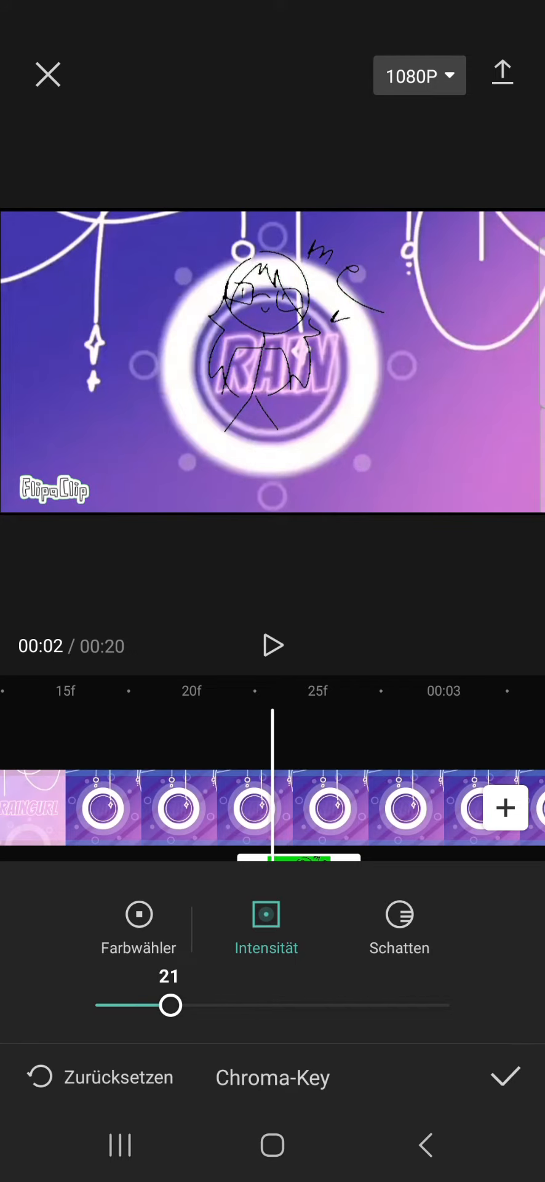
click(506, 1077)
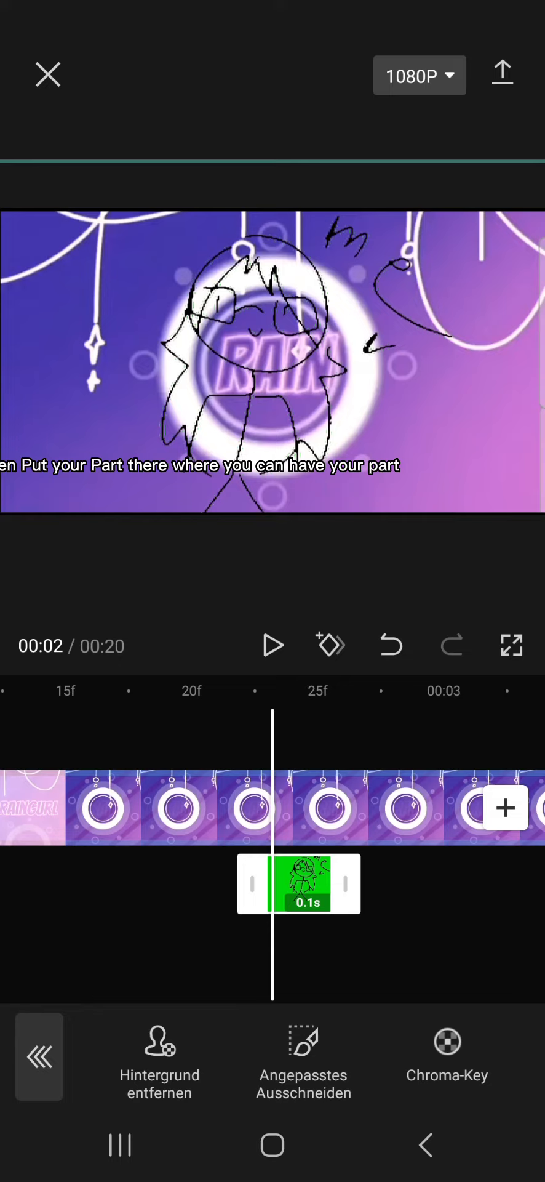
Add more keyed character overlays through the video's end and play back the result
click(272, 645)
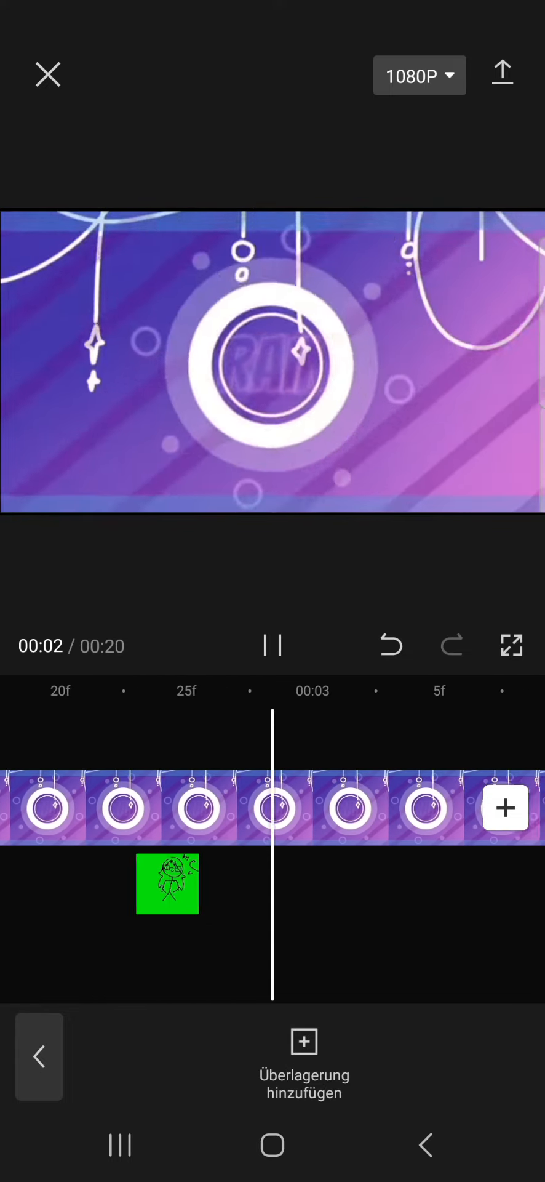
click(272, 645)
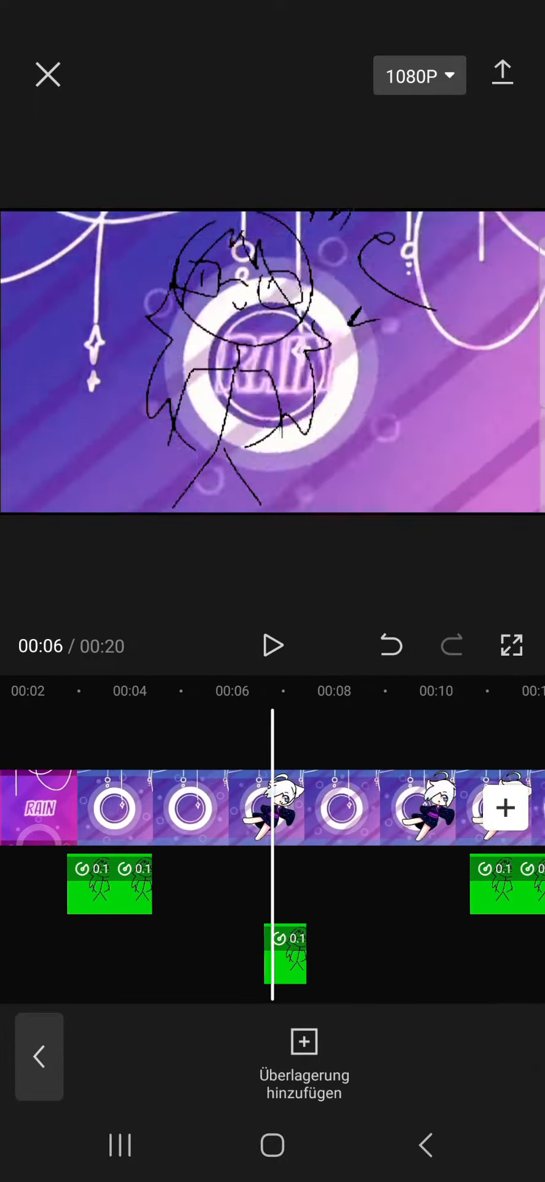
click(271, 646)
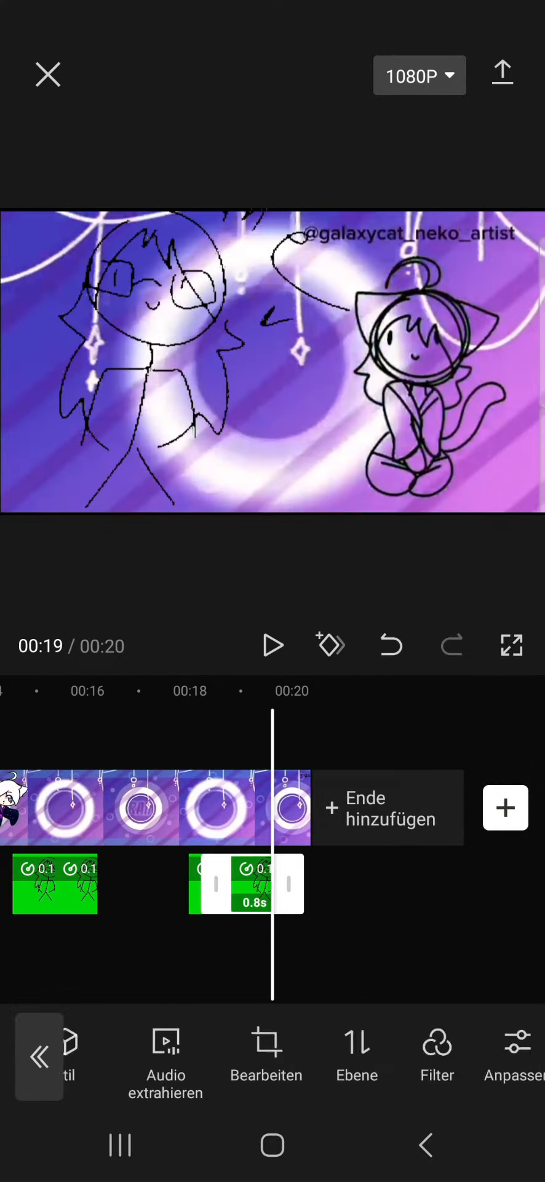
click(273, 645)
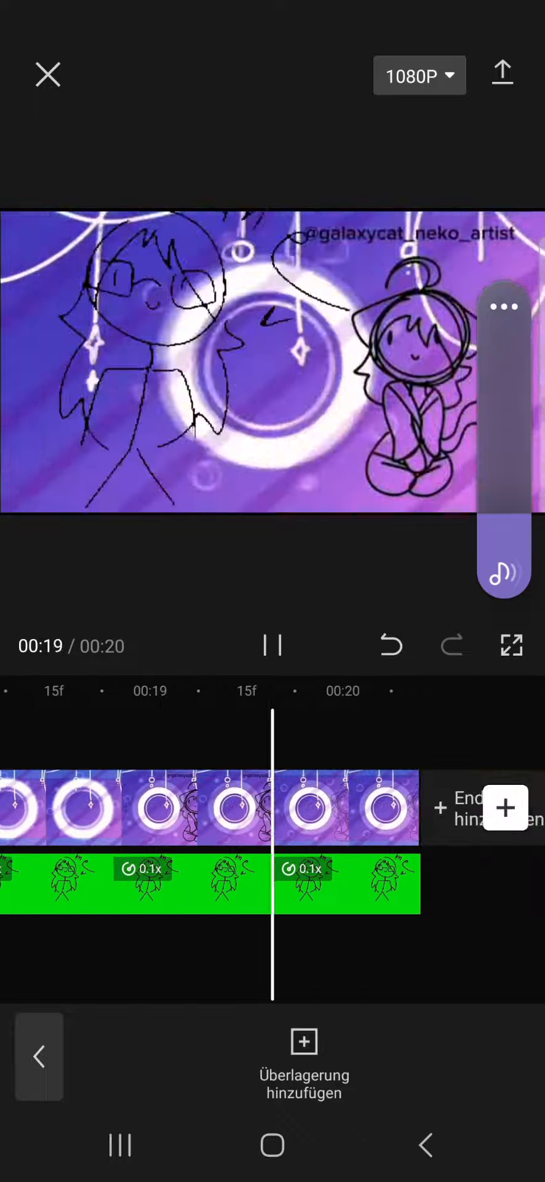